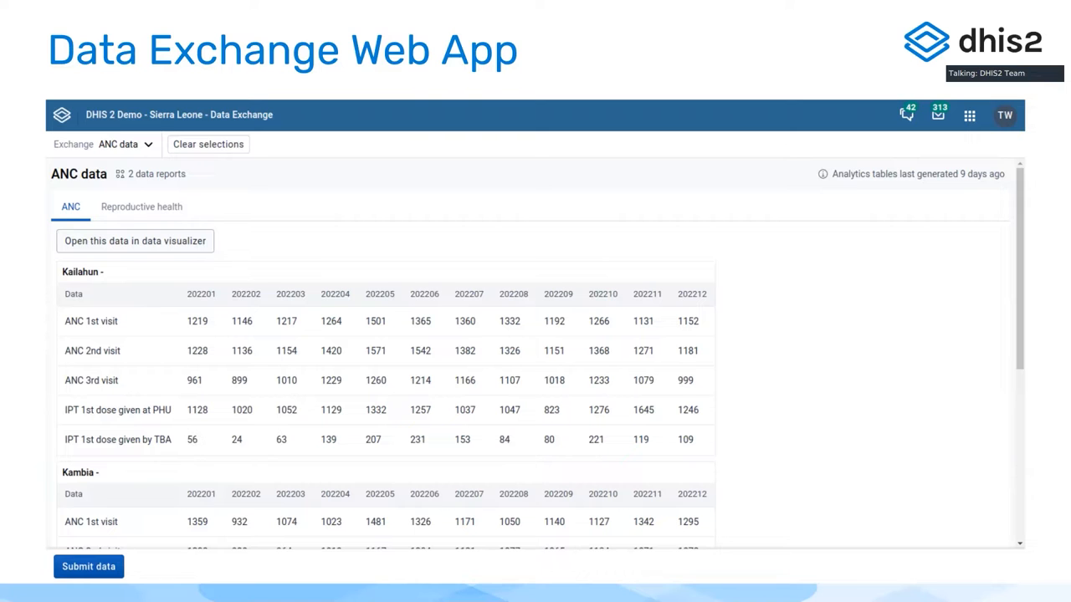
mouse_move(718, 211)
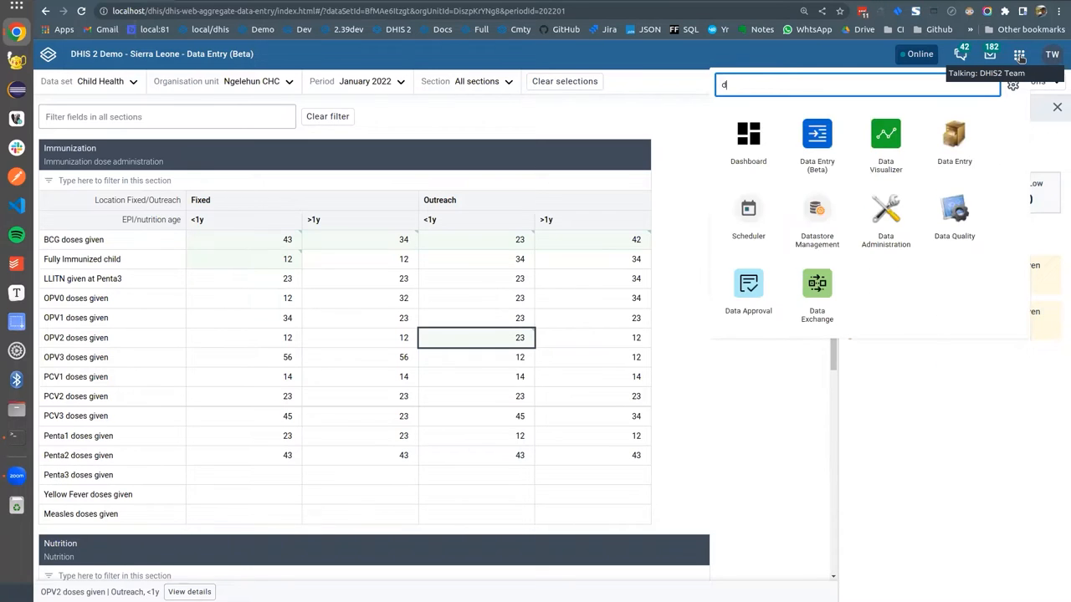
Launch the Data Exchange app from the apps menu search for "data"
type("ata")
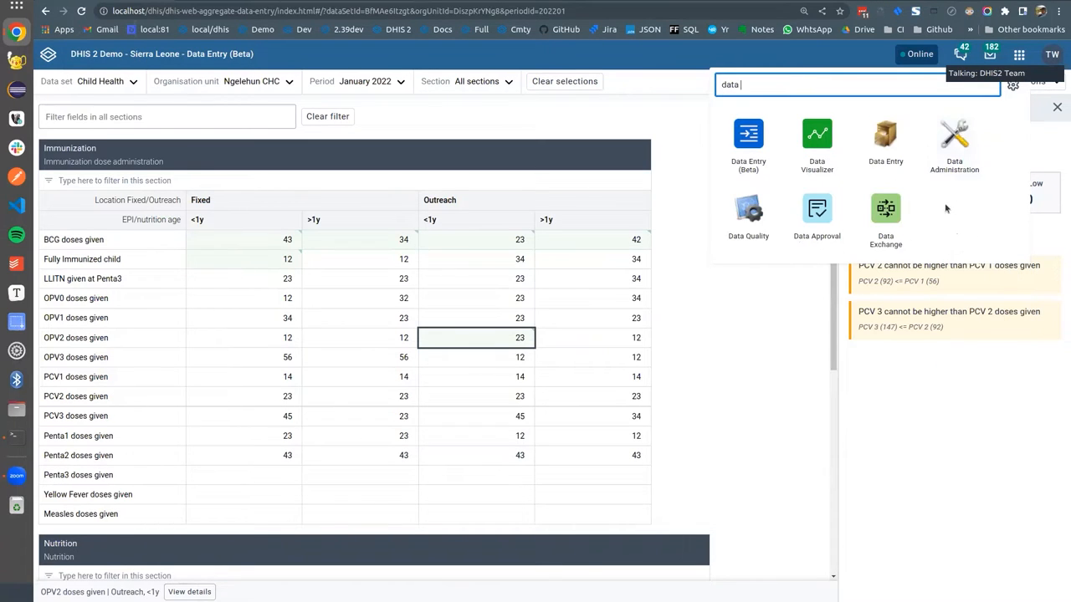
left_click(885, 209)
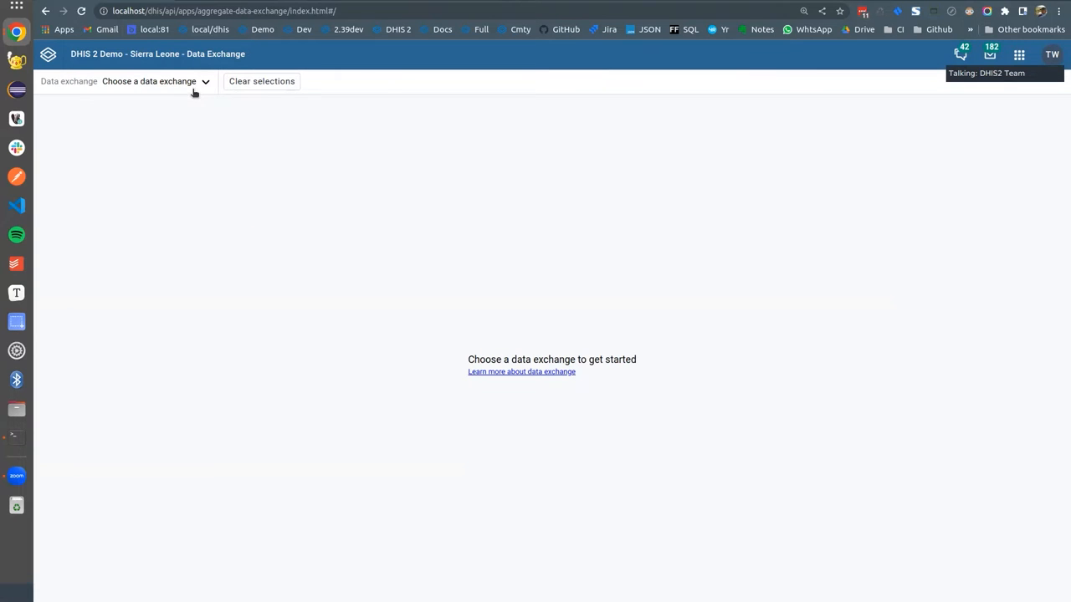
Select the ANC data exchange and review the 2022 ANC visit tables for Kailahun, Kambia and Moyamba
left_click(149, 81)
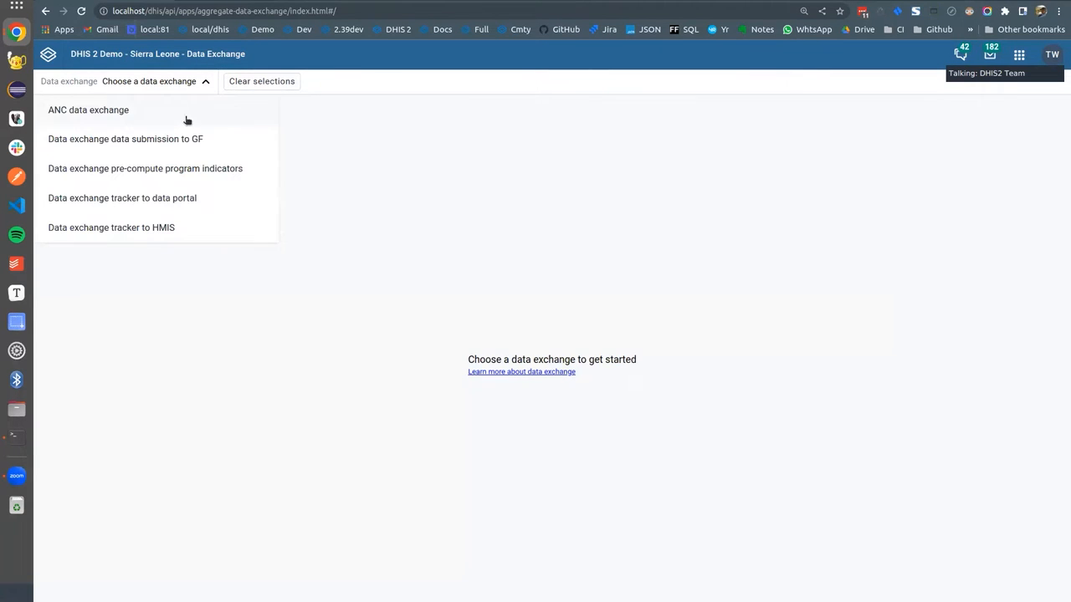
left_click(87, 111)
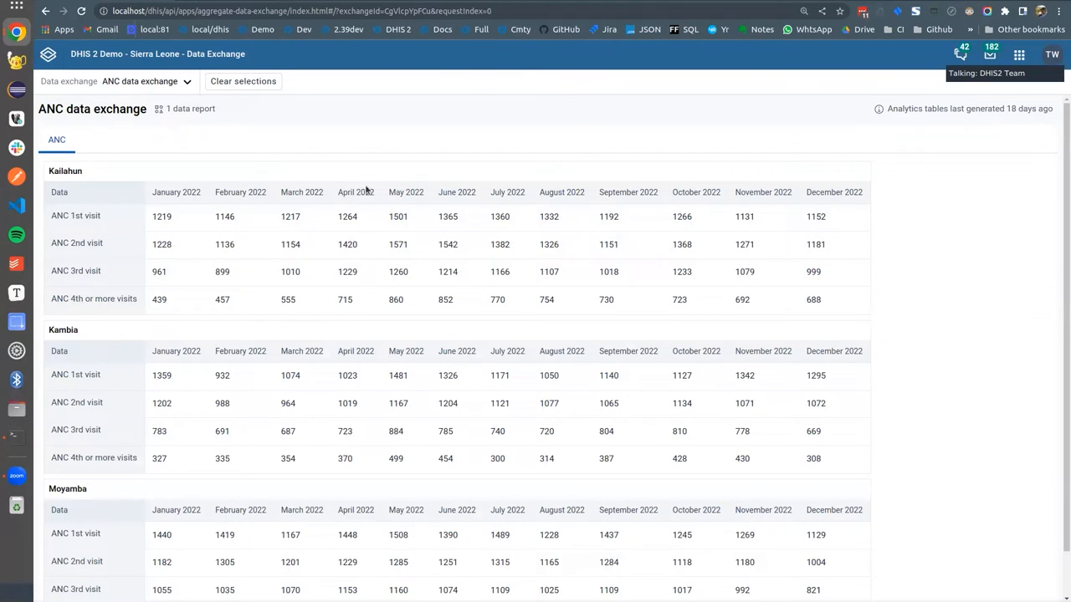
mouse_move(234, 170)
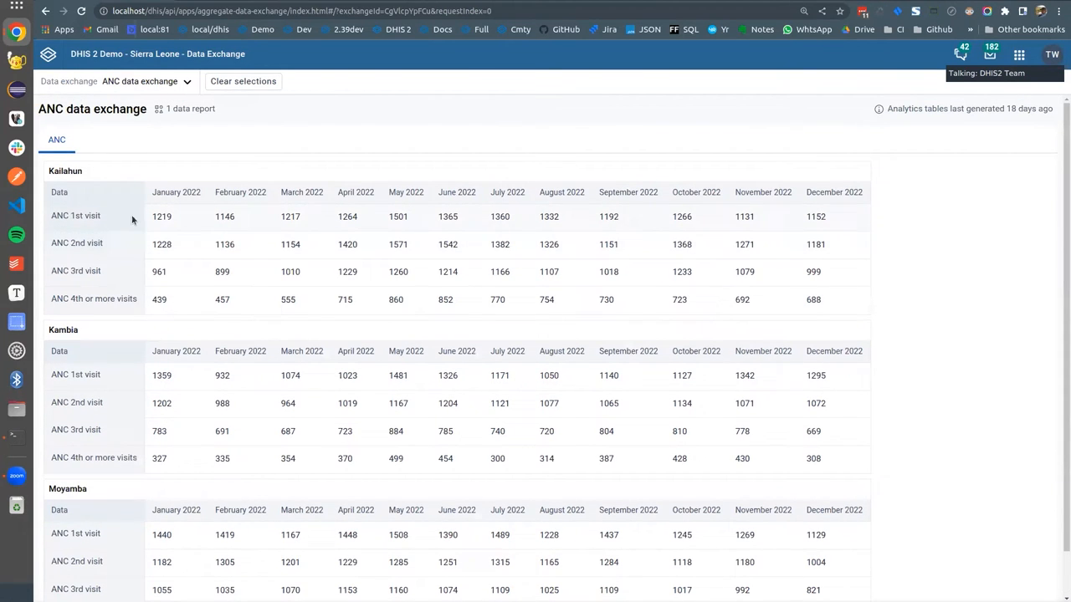
mouse_move(150, 216)
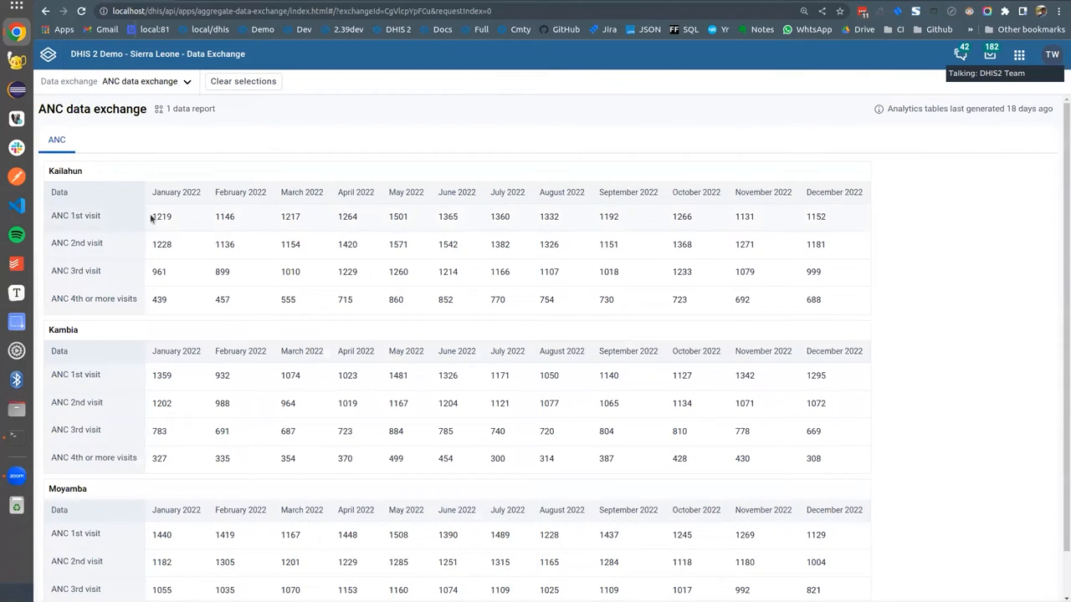
scroll("down", 3)
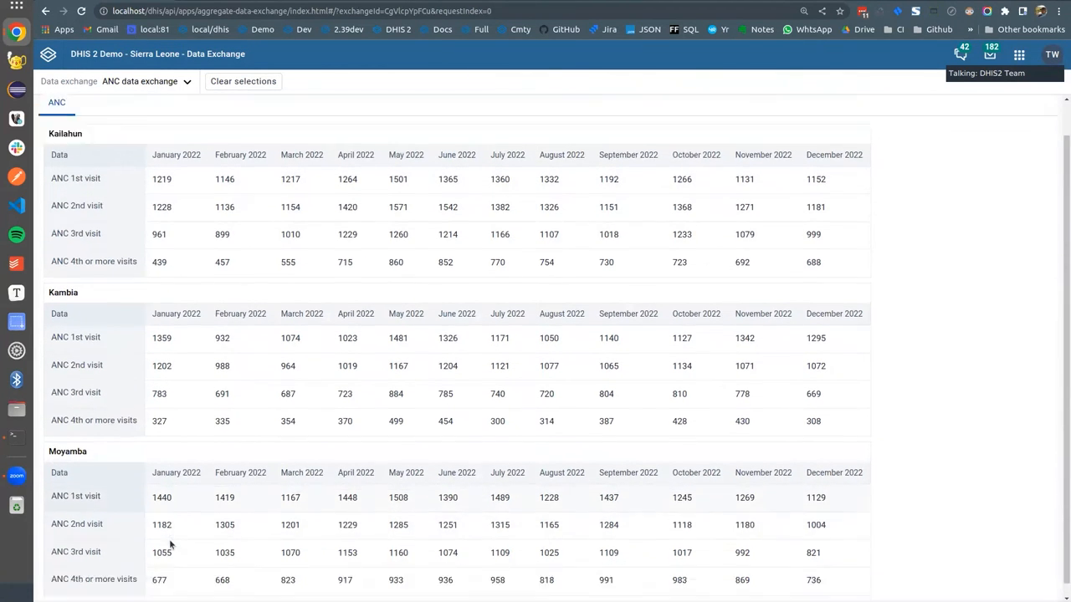